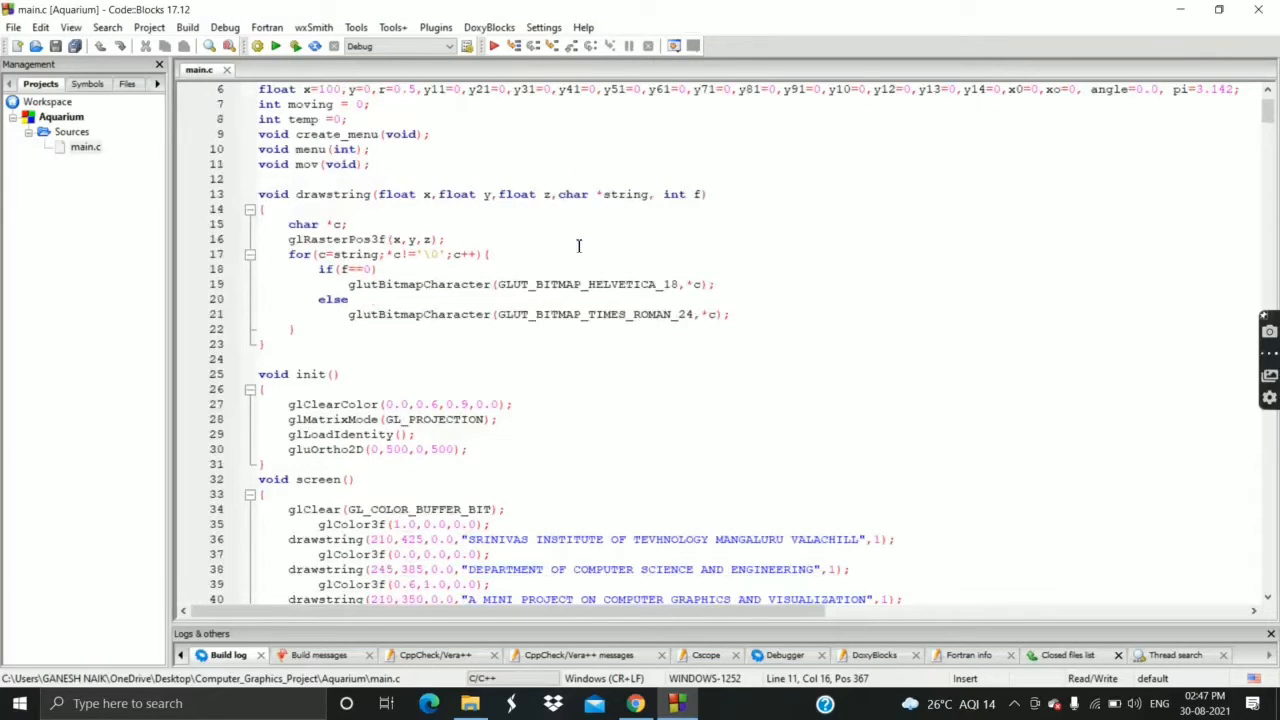
# Build and run the Aquarium project so its title page window appears.
pyautogui.scroll(-3)
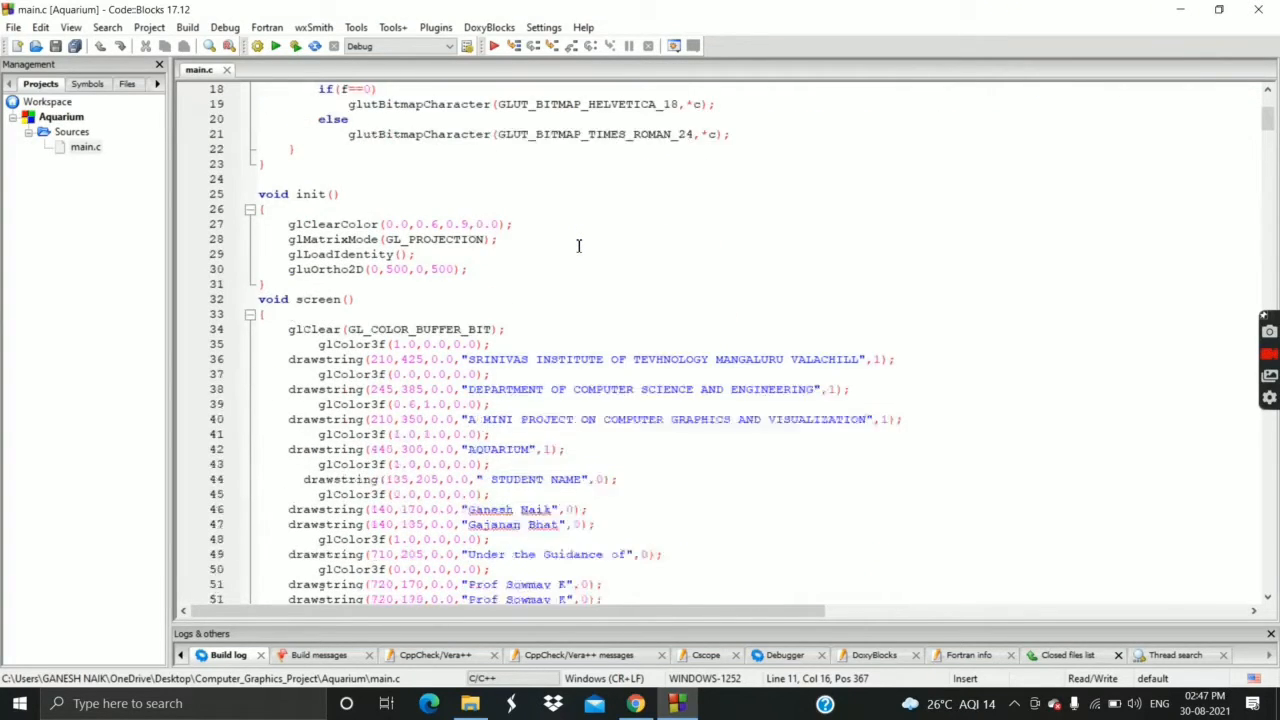
pyautogui.scroll(-3)
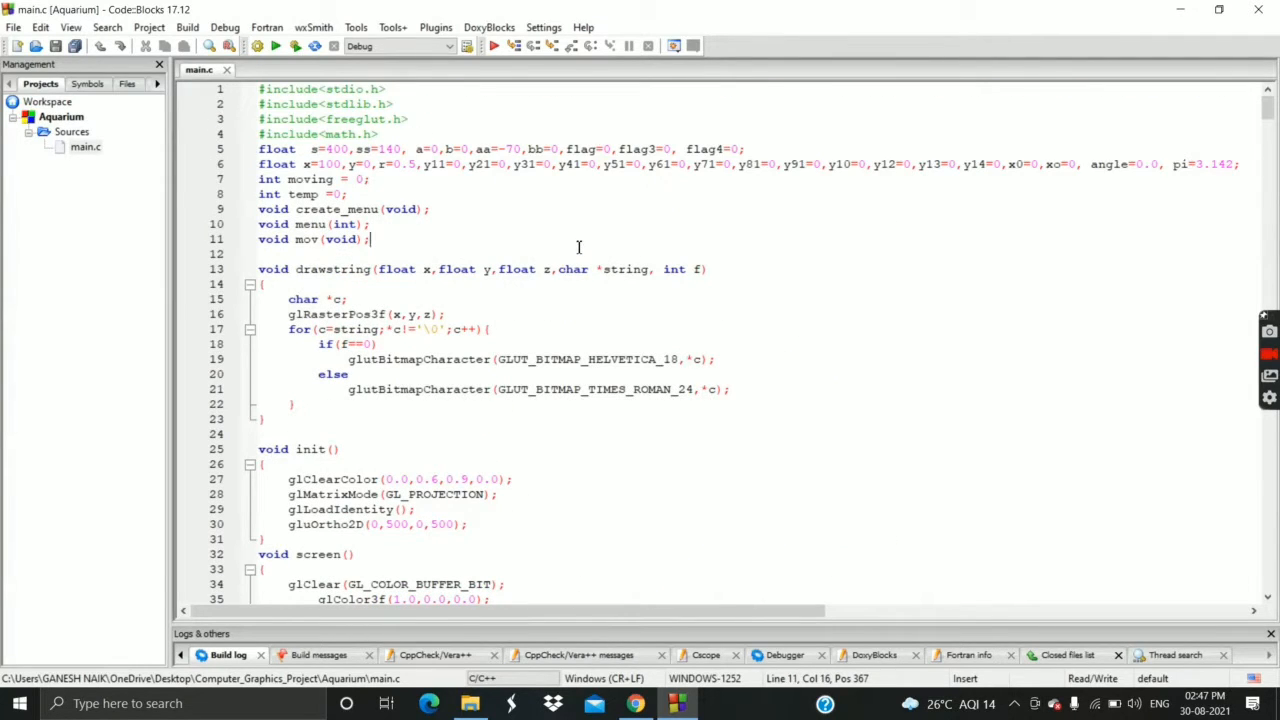
pyautogui.moveTo(430, 130)
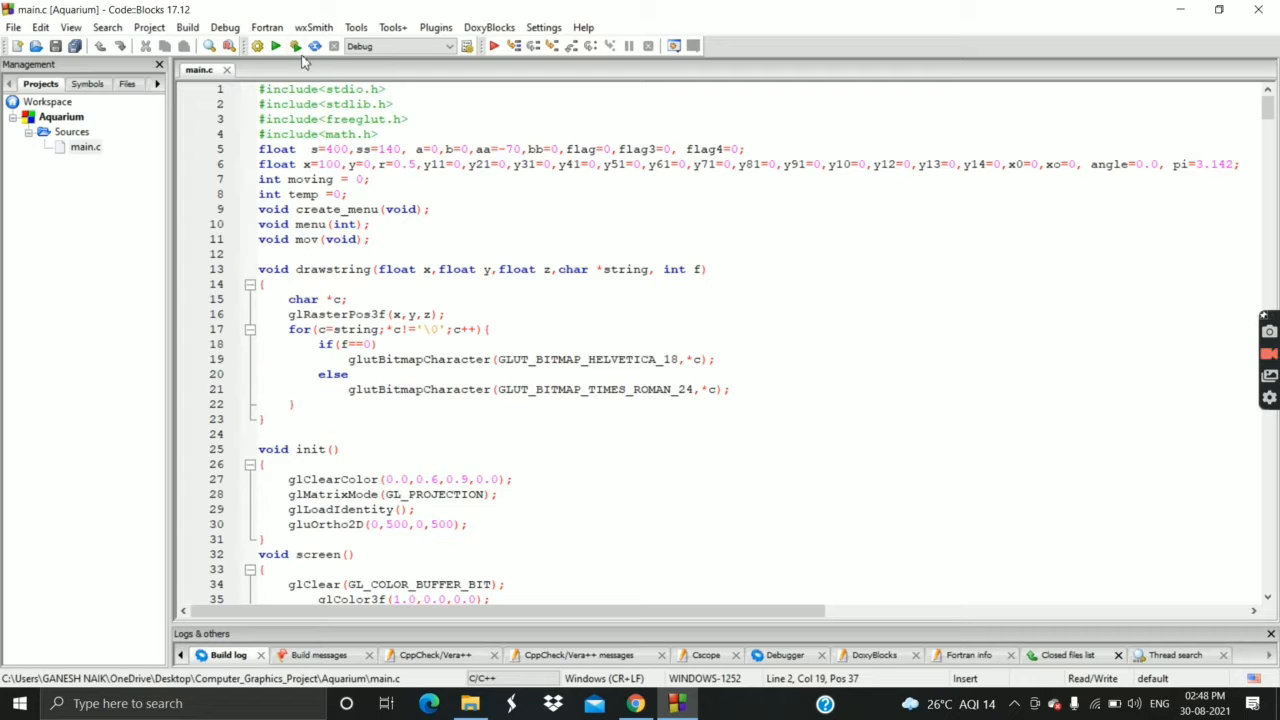
pyautogui.click(276, 46)
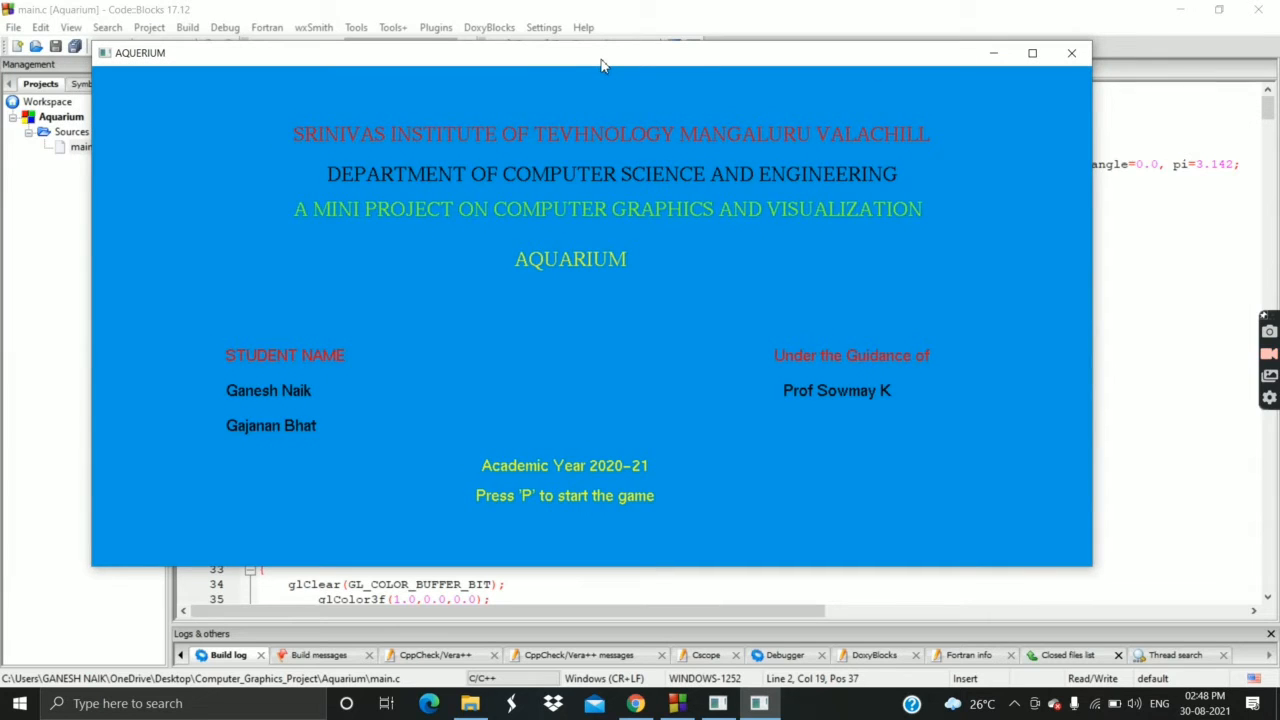
pyautogui.moveTo(612, 348)
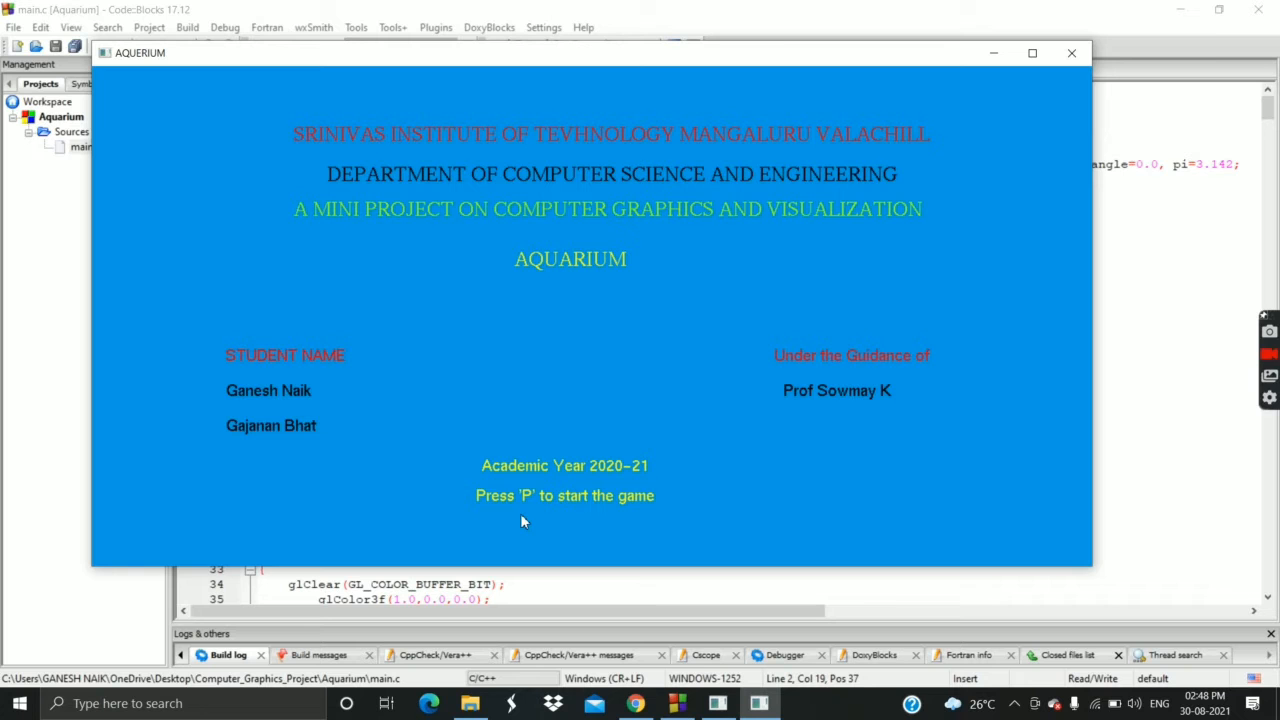
pyautogui.press('p')
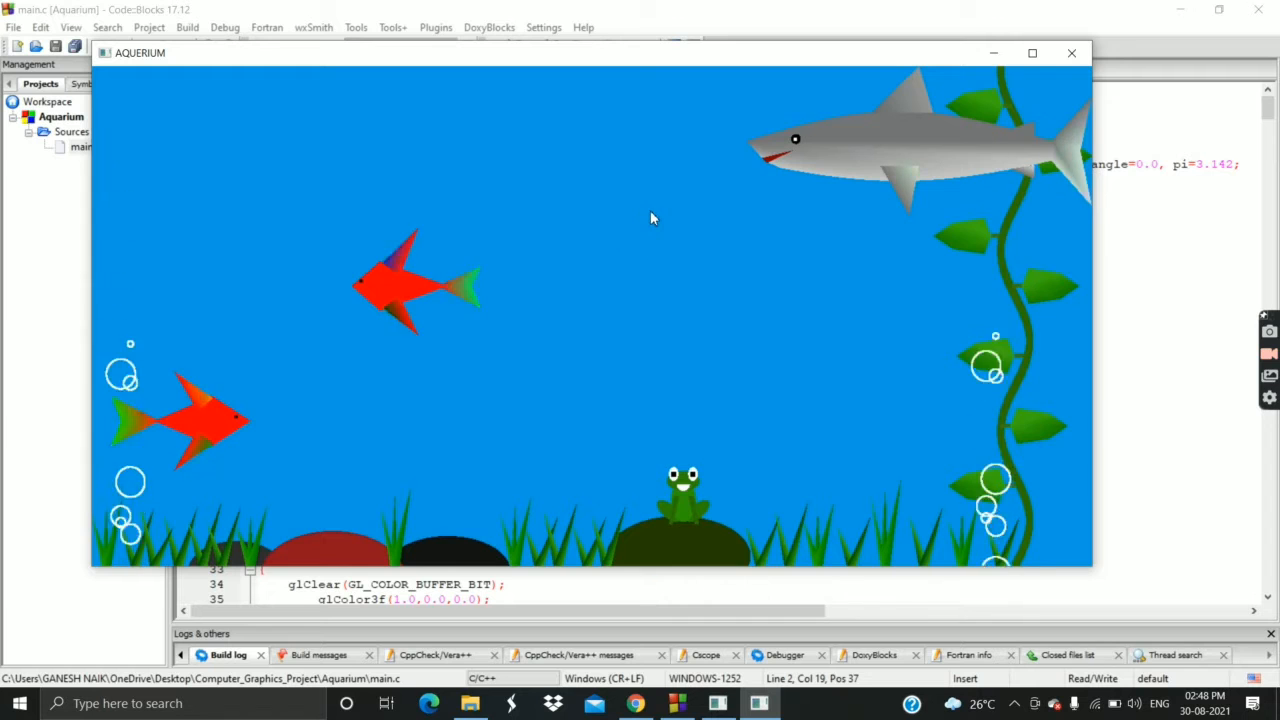
pyautogui.rightClick(650, 218)
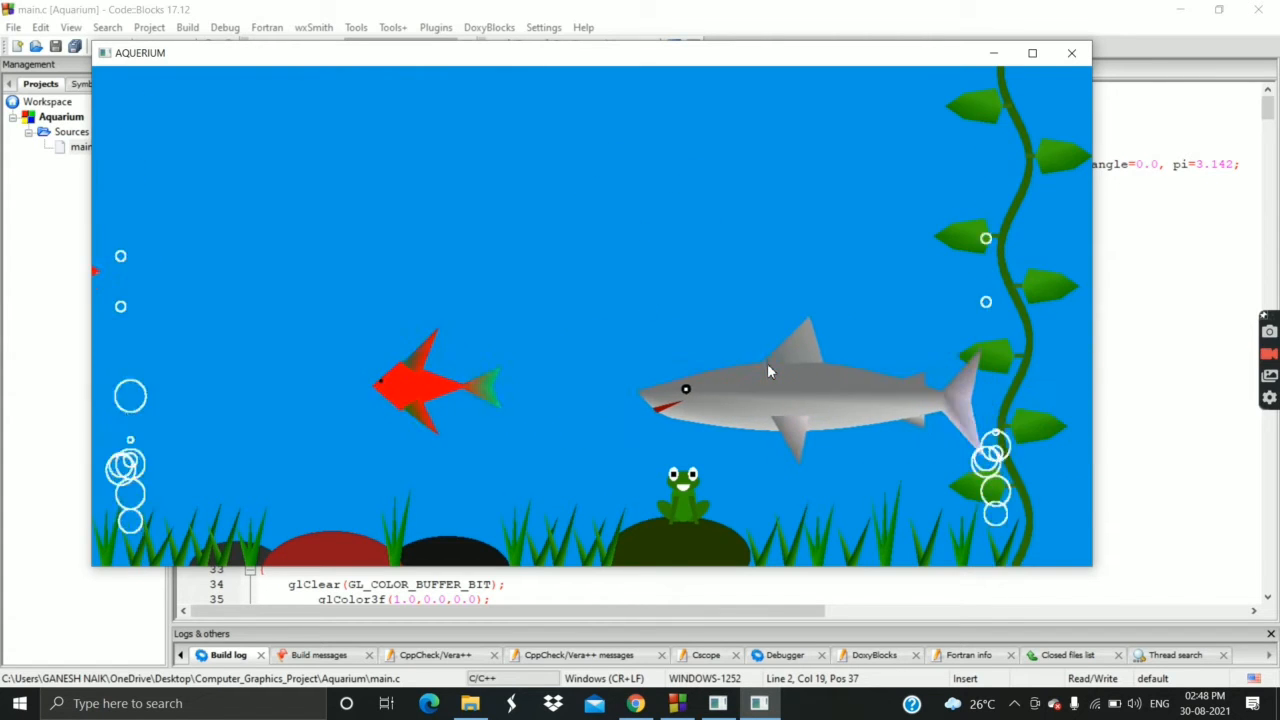
pyautogui.rightClick(760, 370)
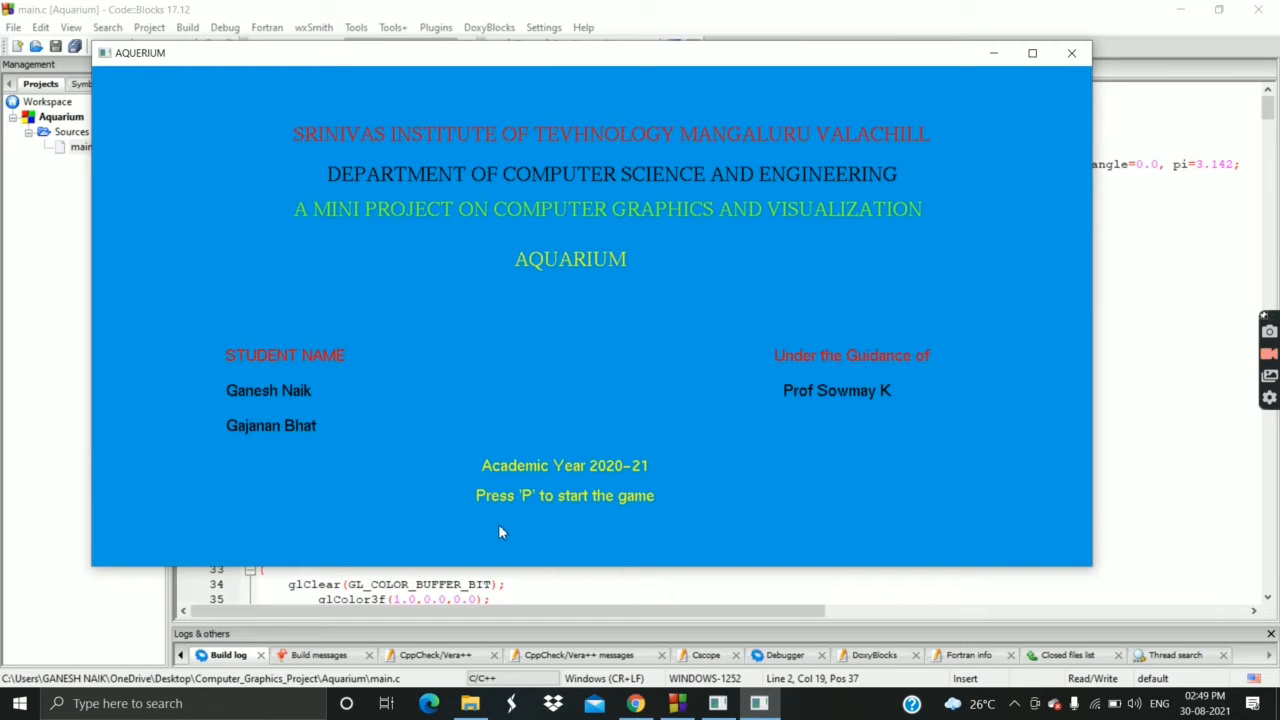
# Start the aquarium scene with P and bring up its right-click options menu.
pyautogui.press('p')
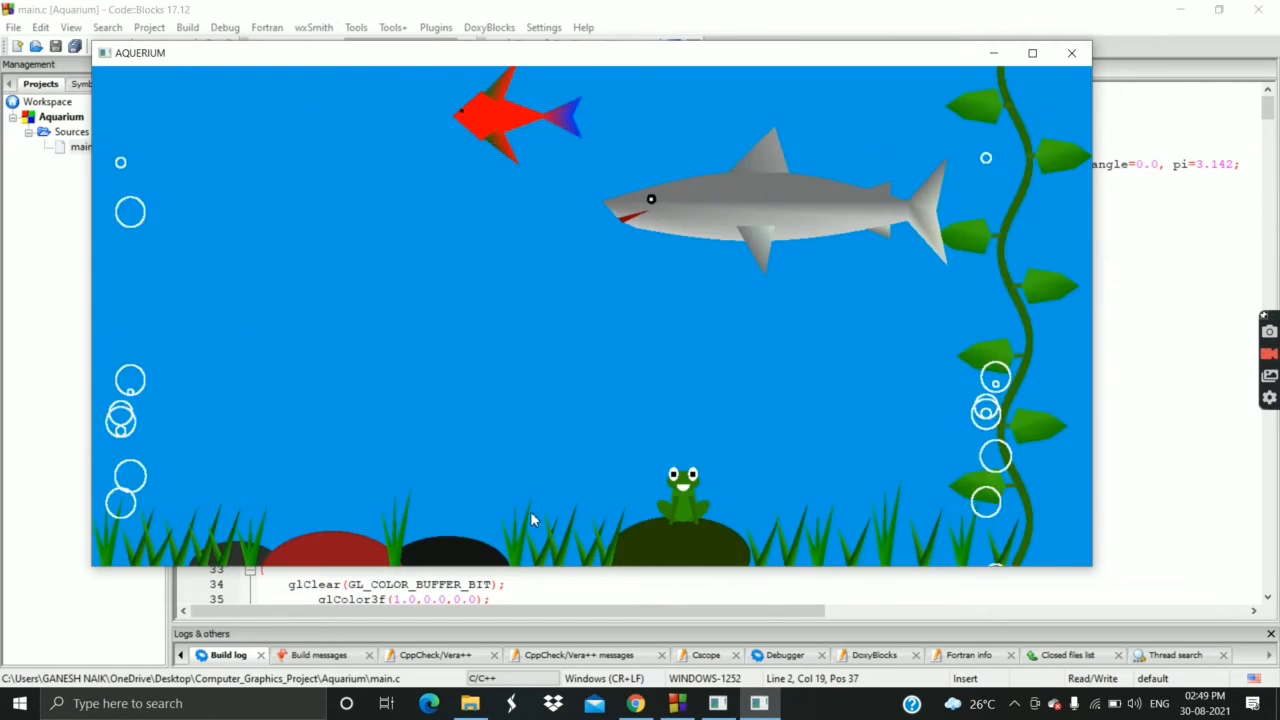
pyautogui.rightClick(536, 518)
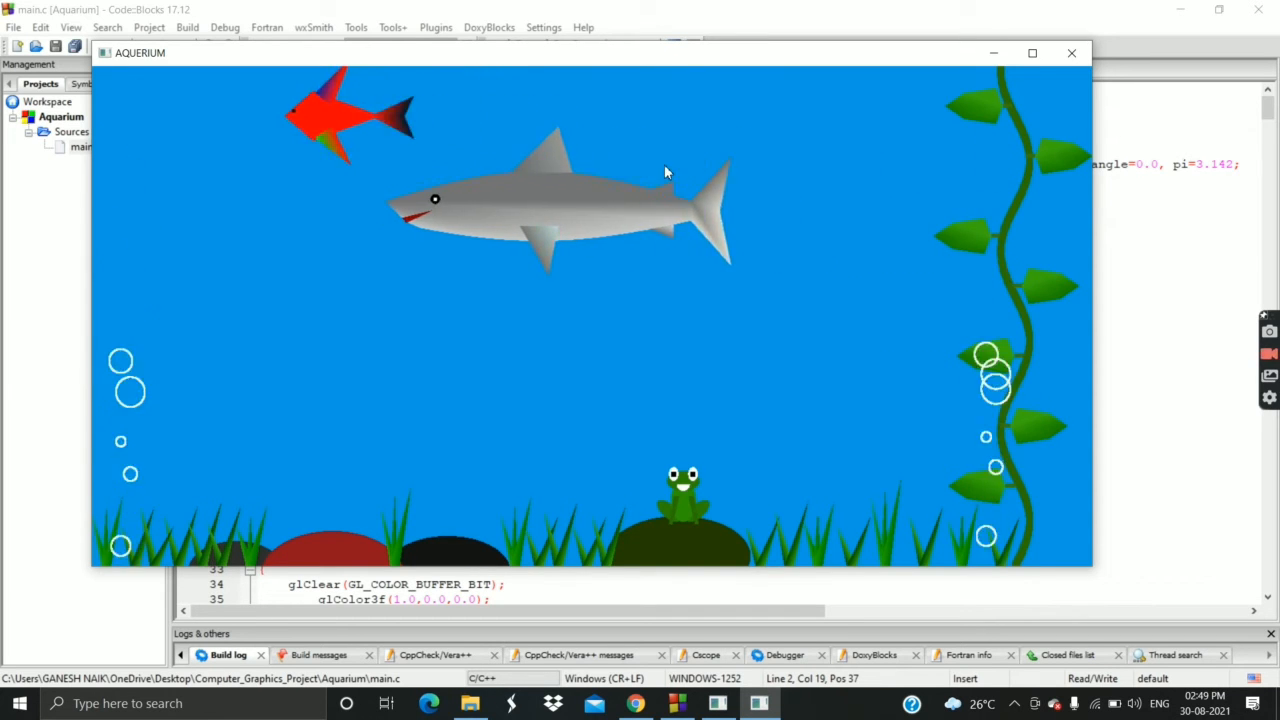
pyautogui.rightClick(680, 196)
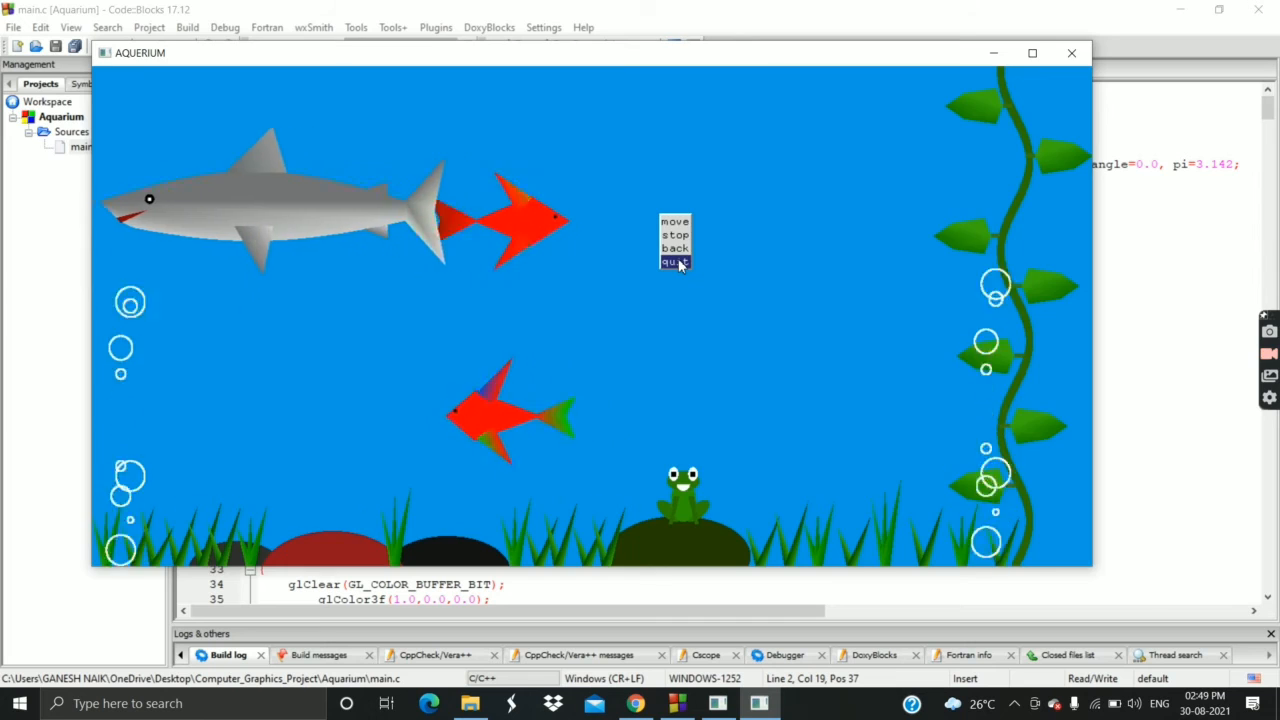
# Quit the aquarium from its menu and scroll main.c to the drawstring, init and screen functions.
pyautogui.click(672, 264)
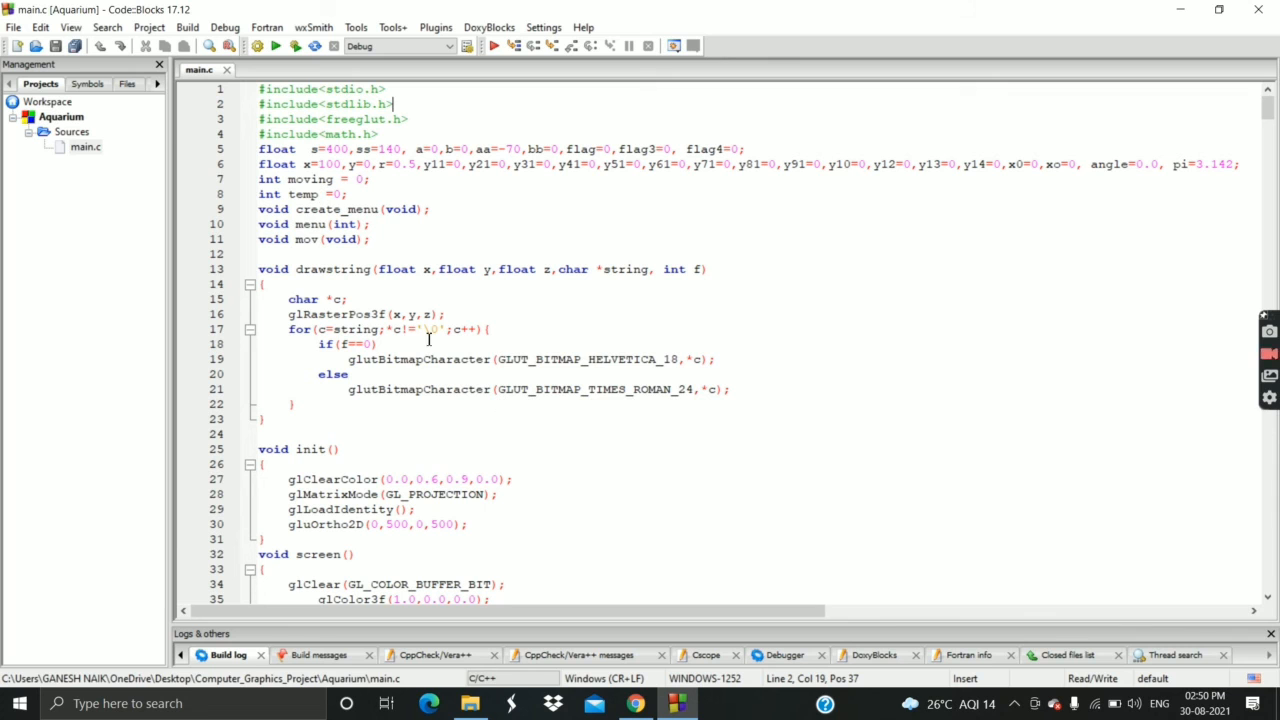
pyautogui.scroll(-3)
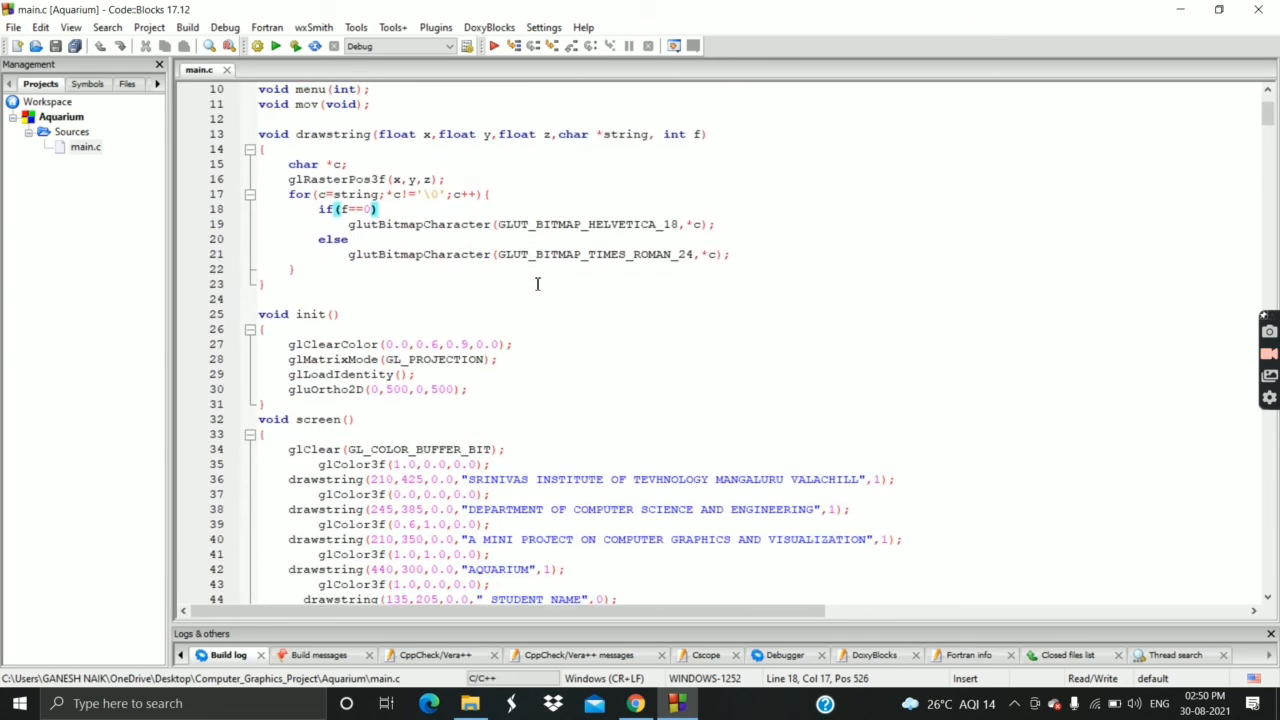